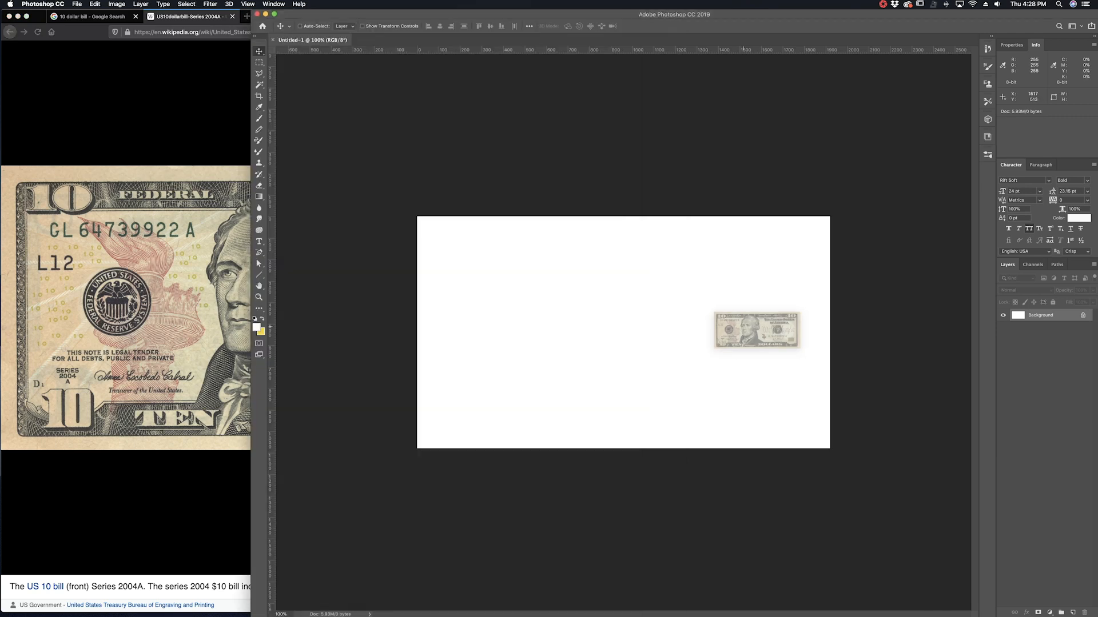
Step: Select the $10 bill layer on the white canvas with the Move tool
{"action": "left_click", "coordinate": [755, 331]}
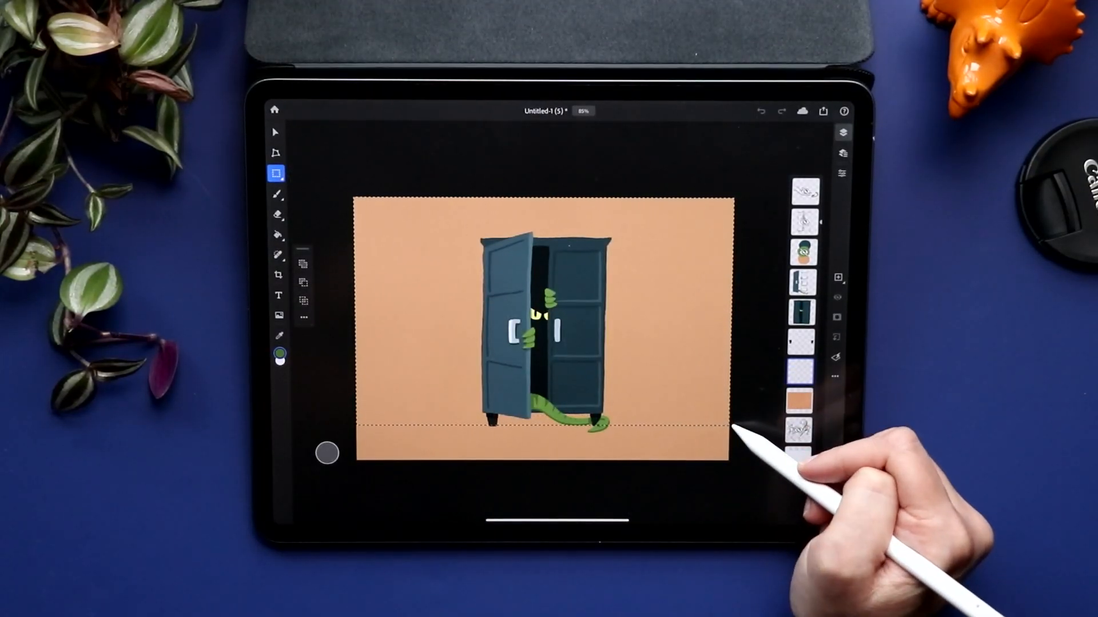
Step: Brush a soft light glow on the wall around the cupboard, then deselect
{"action": "left_click", "coordinate": [275, 193]}
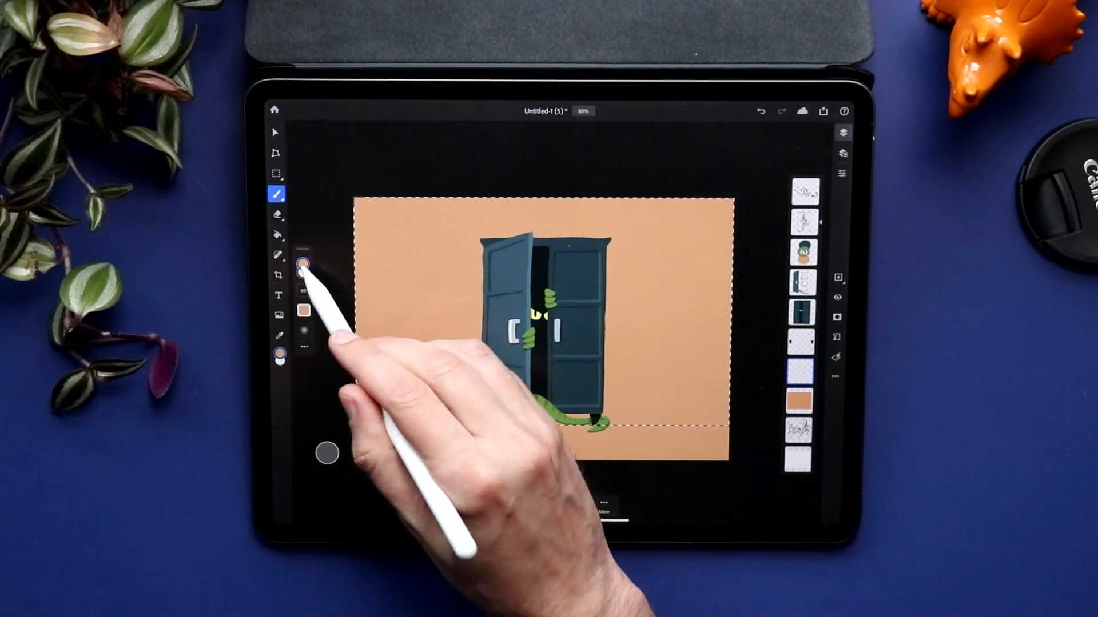
{"action": "left_click", "coordinate": [276, 195]}
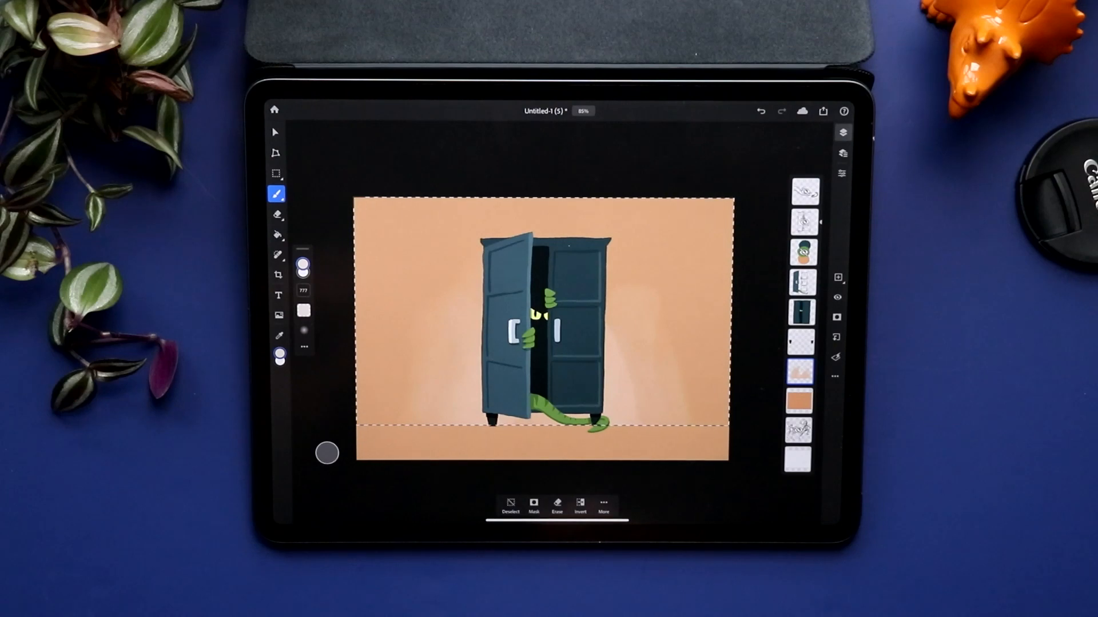
{"action": "left_click", "coordinate": [276, 173]}
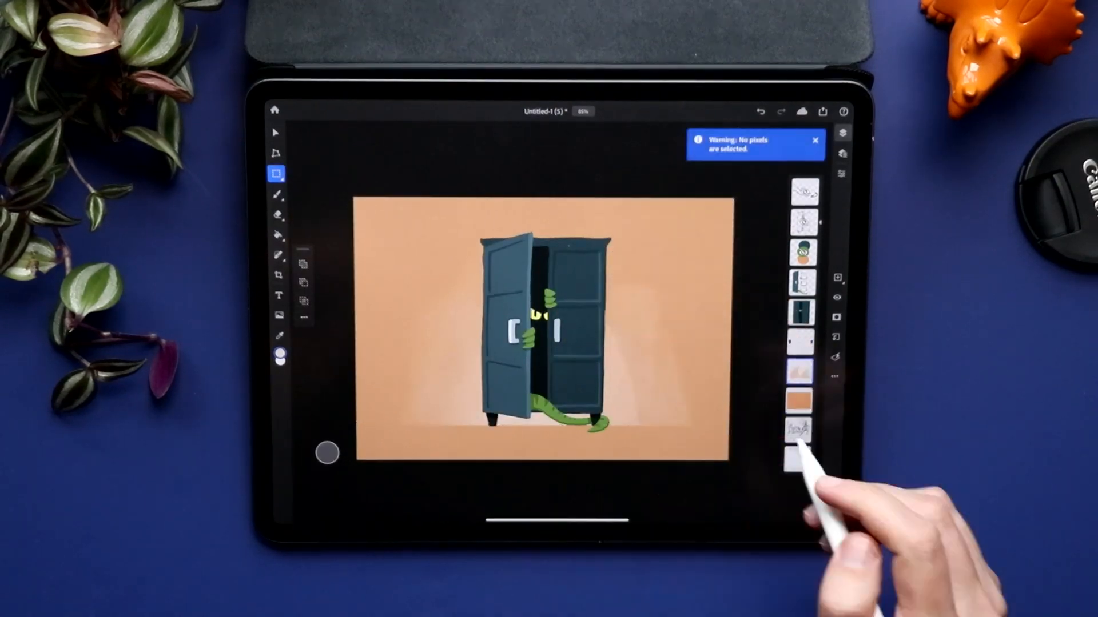